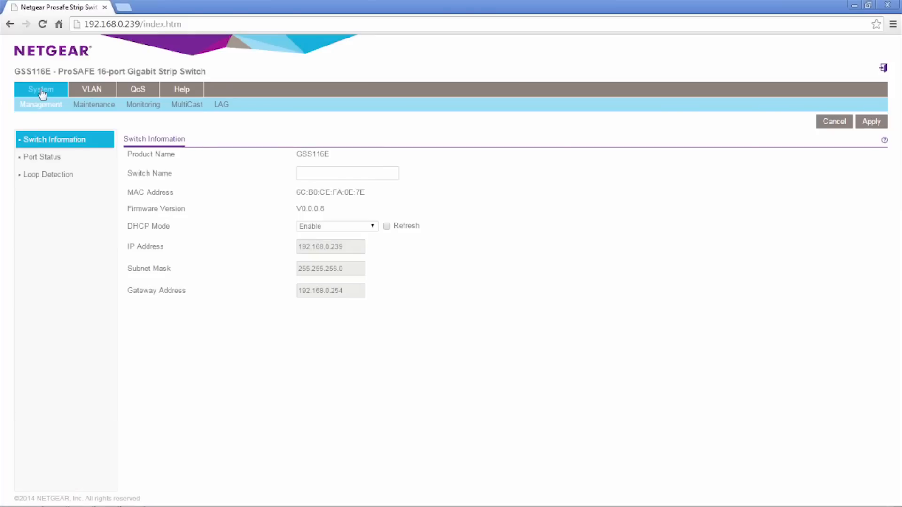
mouse_move(92, 89)
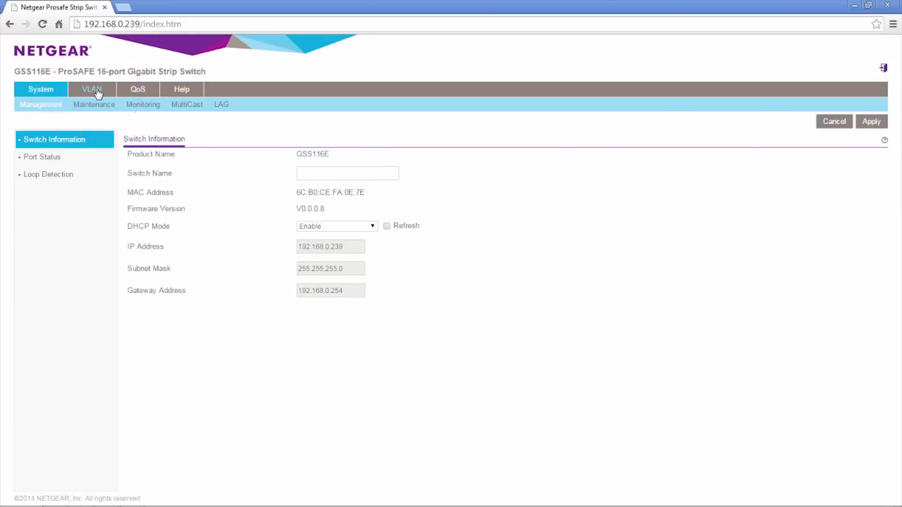